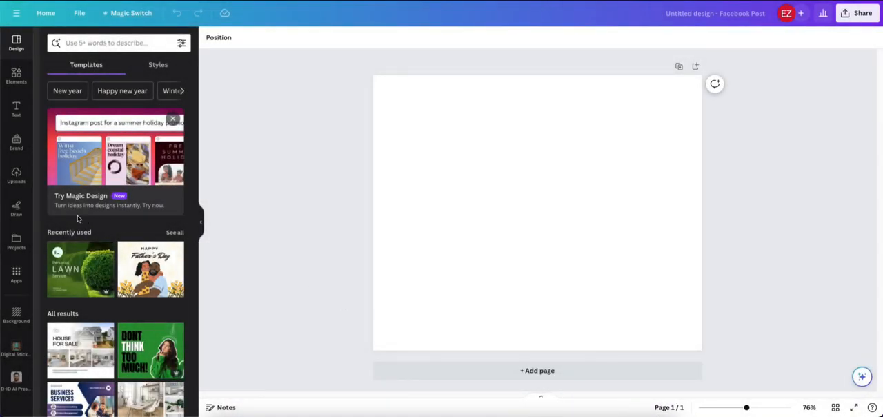
# Add the uploaded smiling-man portrait to the post and stretch it to cover the page.
pyautogui.click(15, 176)
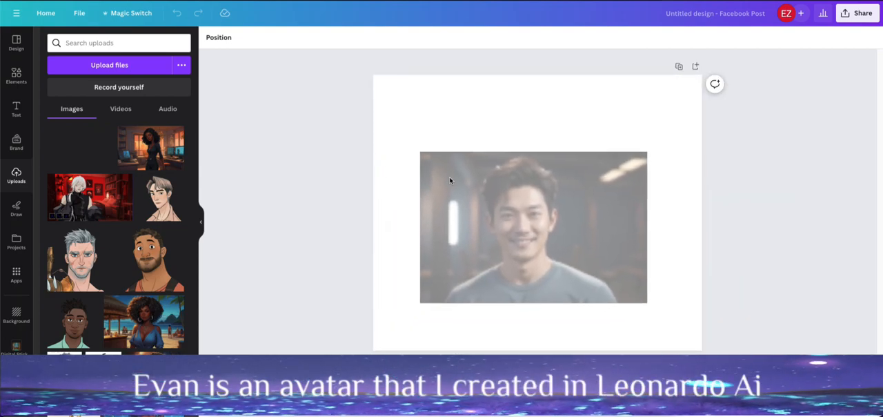
pyautogui.click(532, 228)
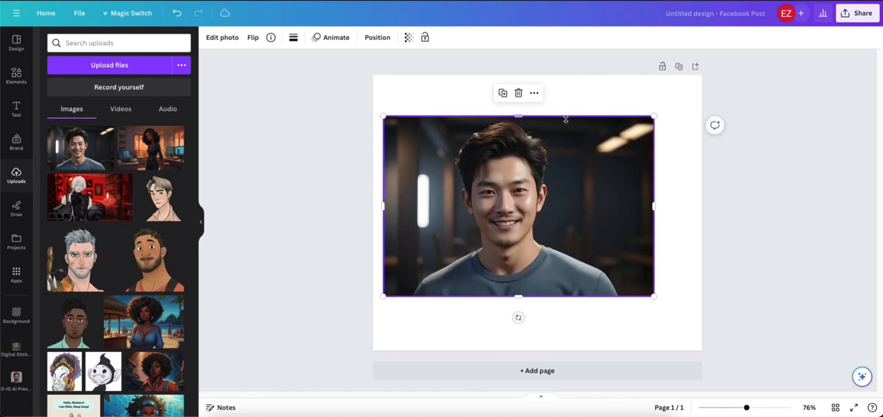
pyautogui.moveTo(654, 116); pyautogui.dragTo(702, 82)
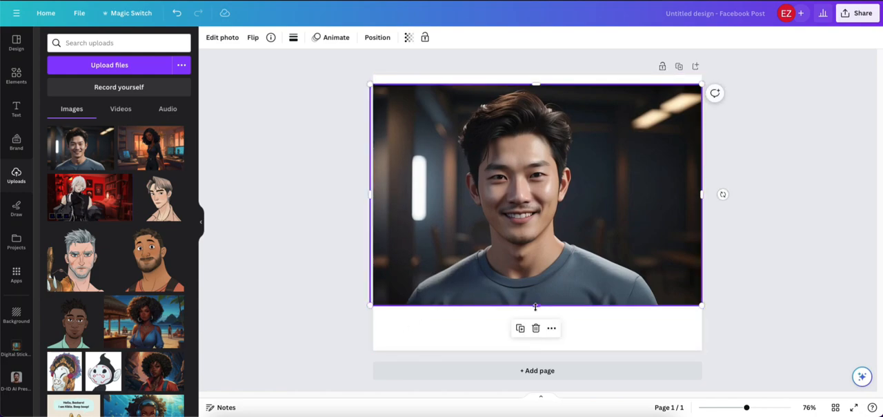
pyautogui.moveTo(537, 306); pyautogui.dragTo(536, 350)
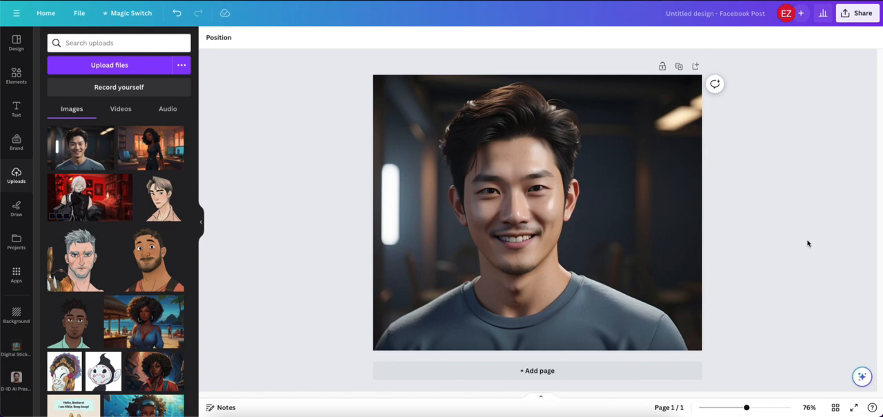
# Apply BG Remover to the portrait so only the man remains on the white page.
pyautogui.click(537, 212)
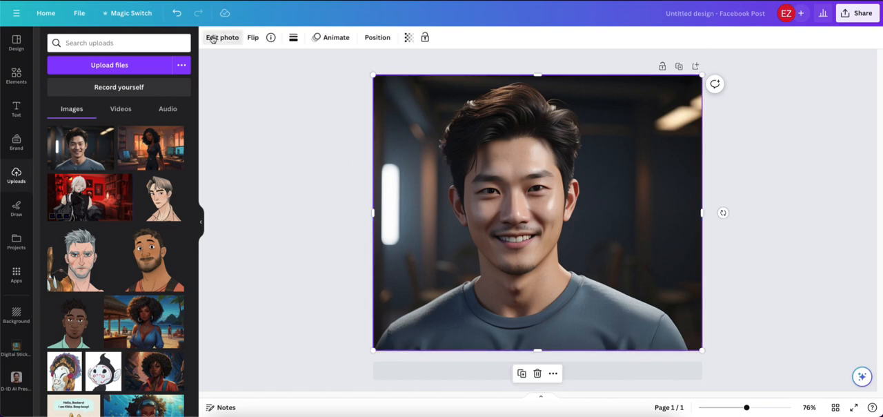
pyautogui.click(222, 37)
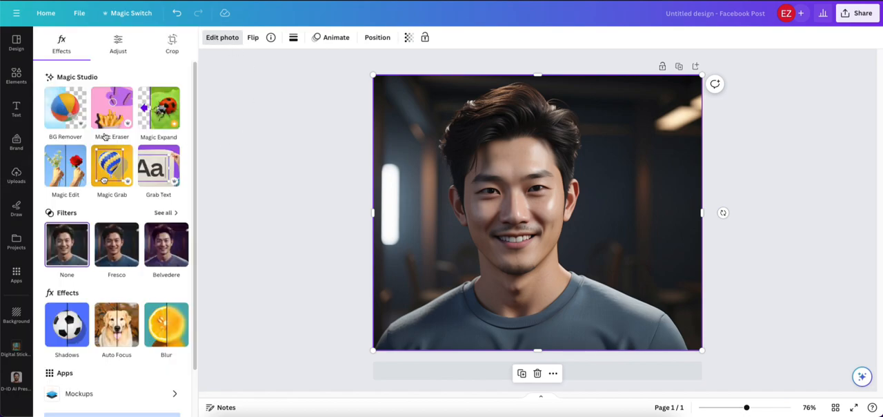
pyautogui.click(65, 107)
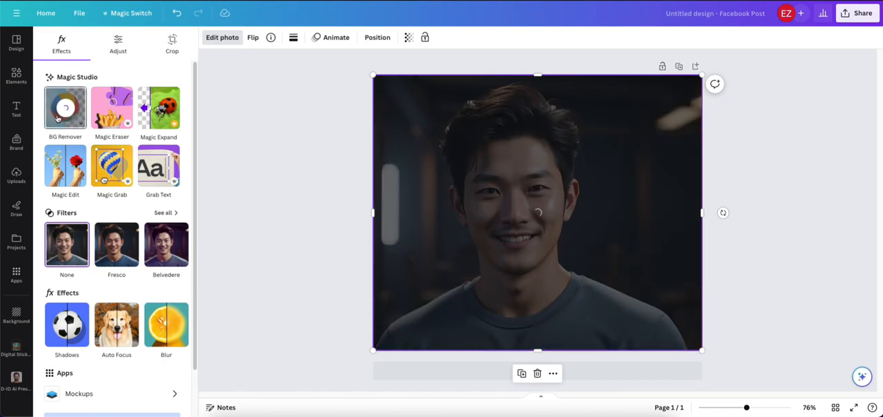
pyautogui.click(64, 107)
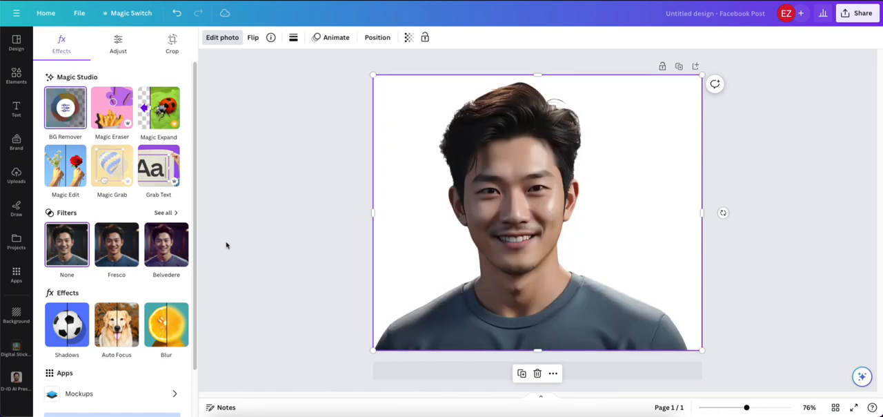
pyautogui.click(16, 176)
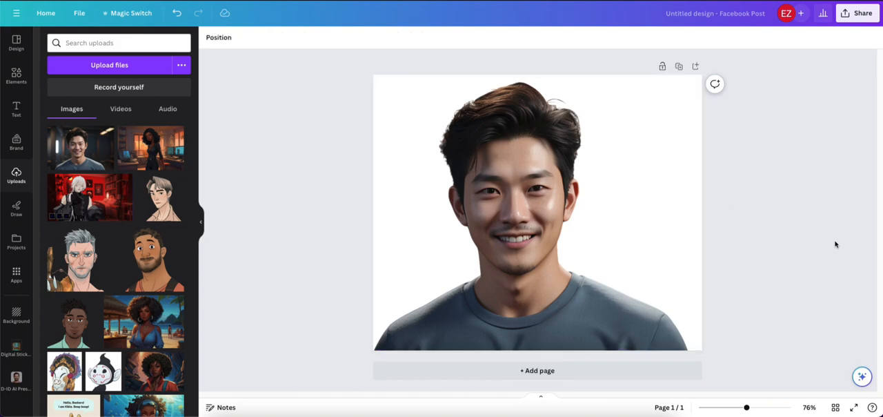
pyautogui.click(537, 207)
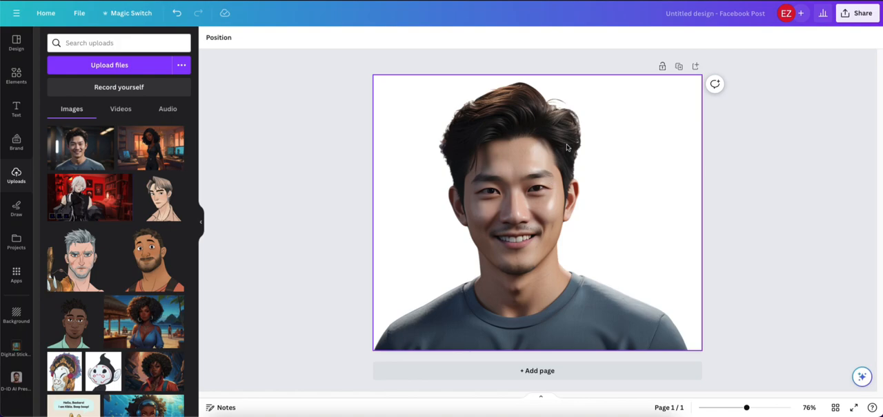
pyautogui.moveTo(452, 280)
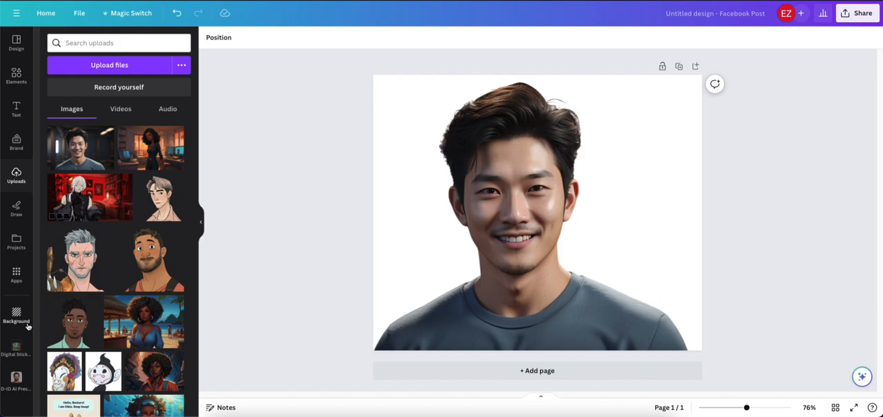
# Set the page background to the solid gray swatch from Default colors.
pyautogui.click(16, 316)
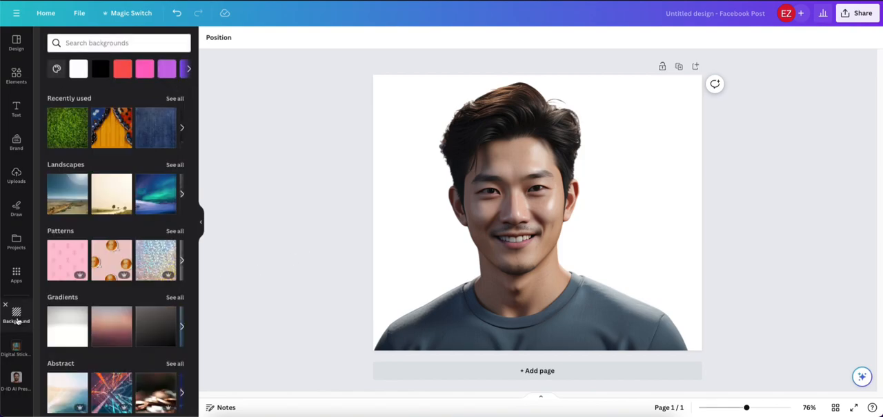
pyautogui.moveTo(155, 260)
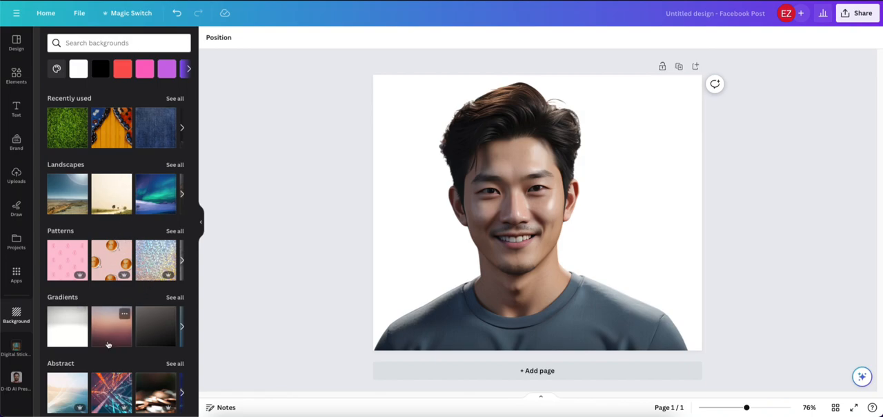
pyautogui.moveTo(295, 312)
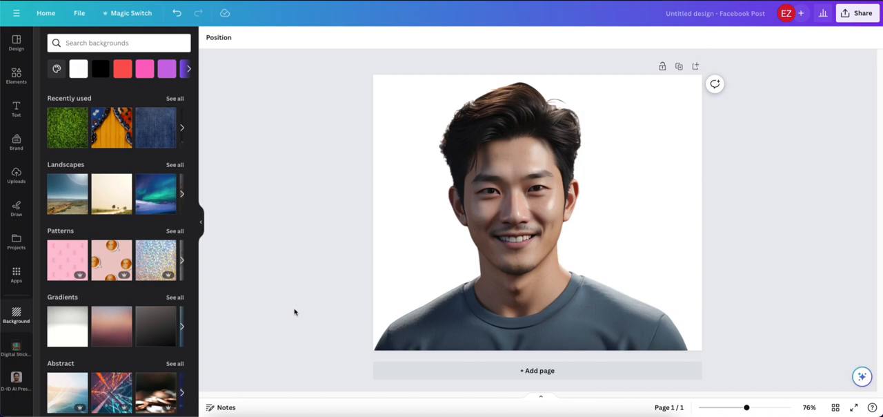
pyautogui.moveTo(91, 88)
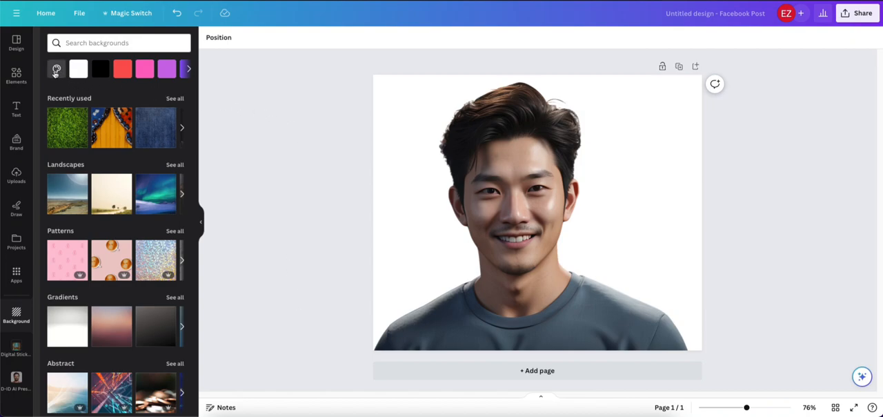
pyautogui.click(56, 68)
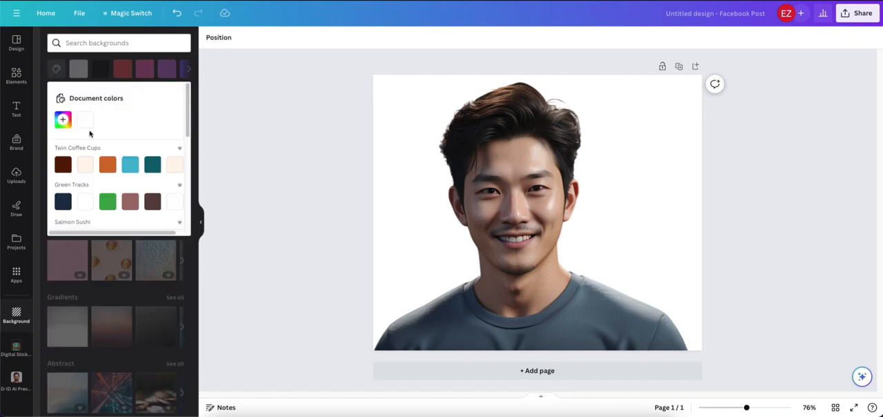
pyautogui.click(63, 119)
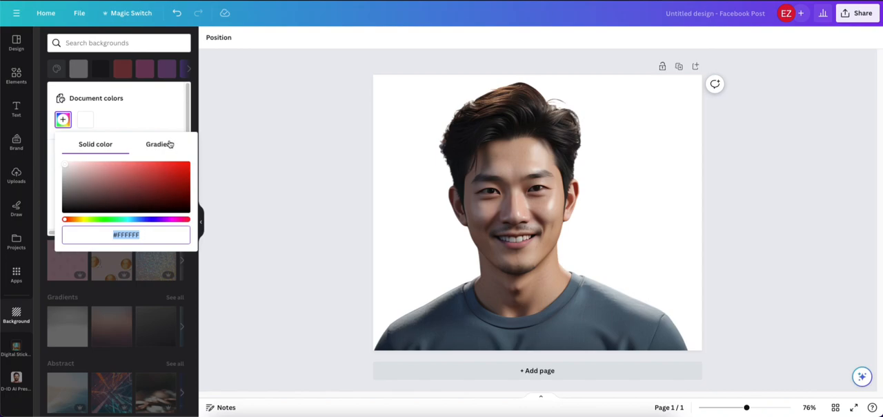
pyautogui.click(56, 68)
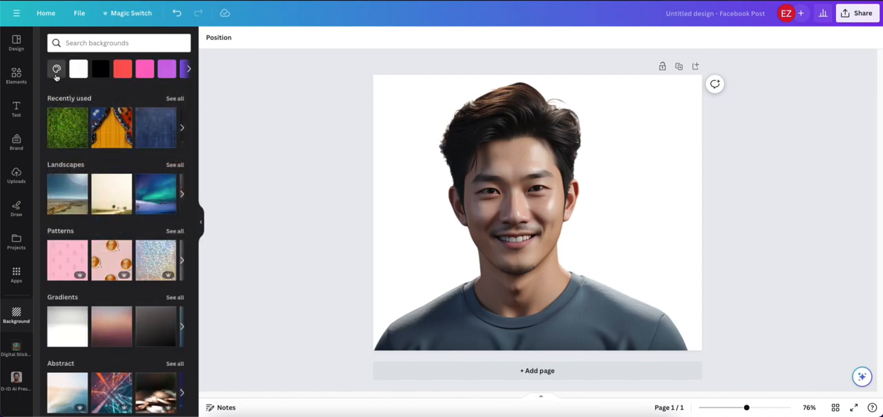
pyautogui.click(57, 69)
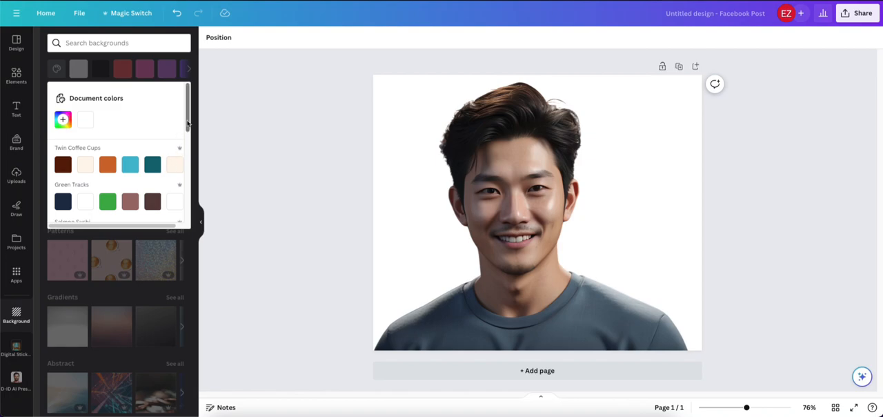
pyautogui.scroll(-3)
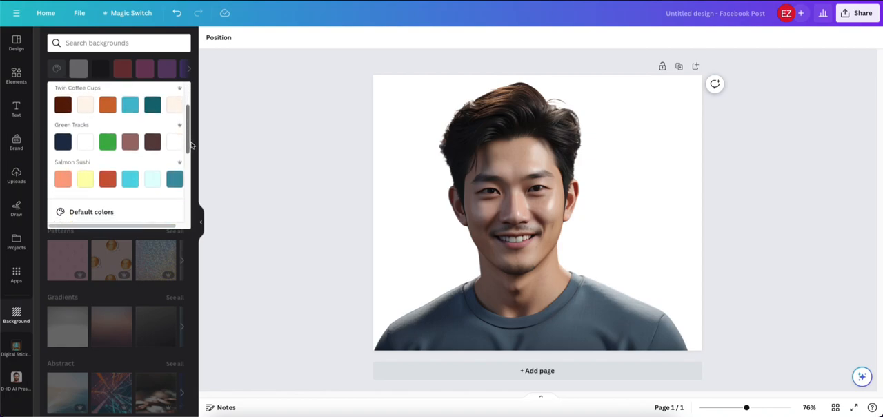
pyautogui.scroll(-3)
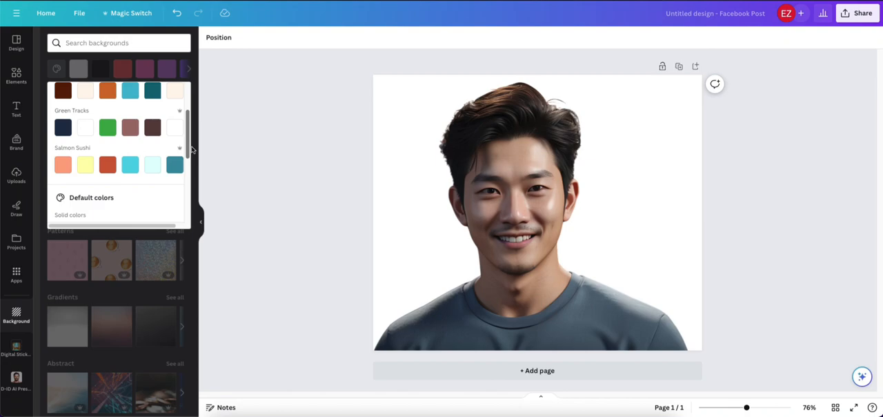
pyautogui.scroll(-3)
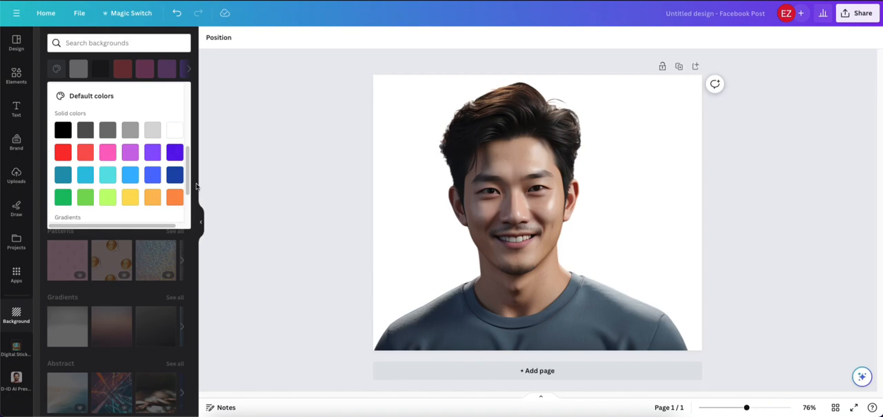
pyautogui.click(108, 130)
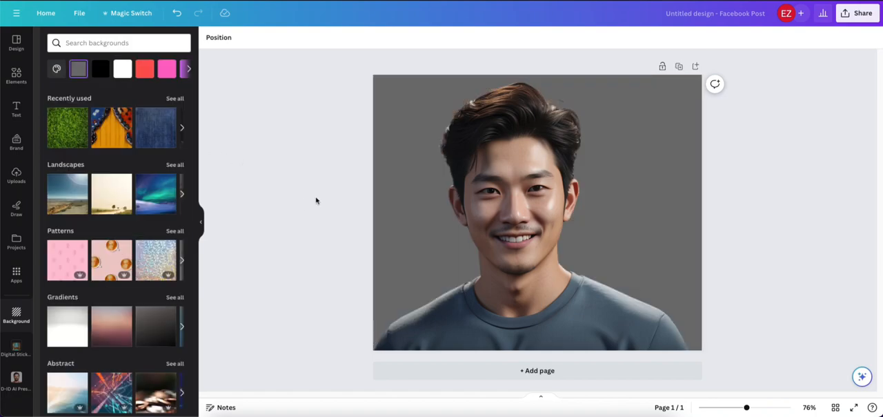
pyautogui.moveTo(807, 236)
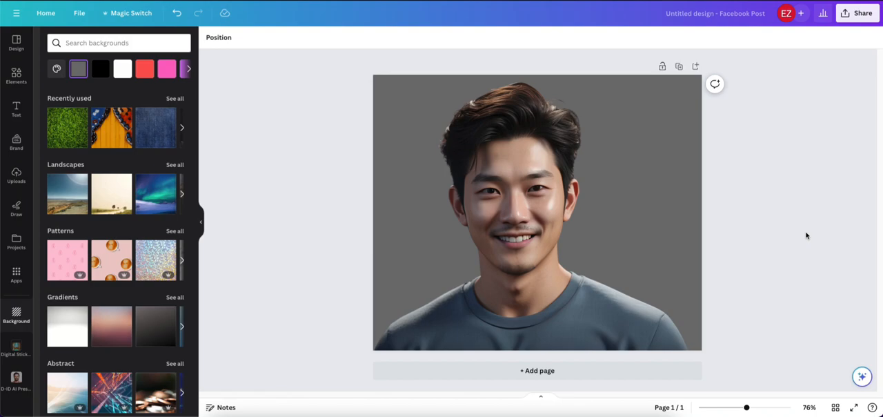